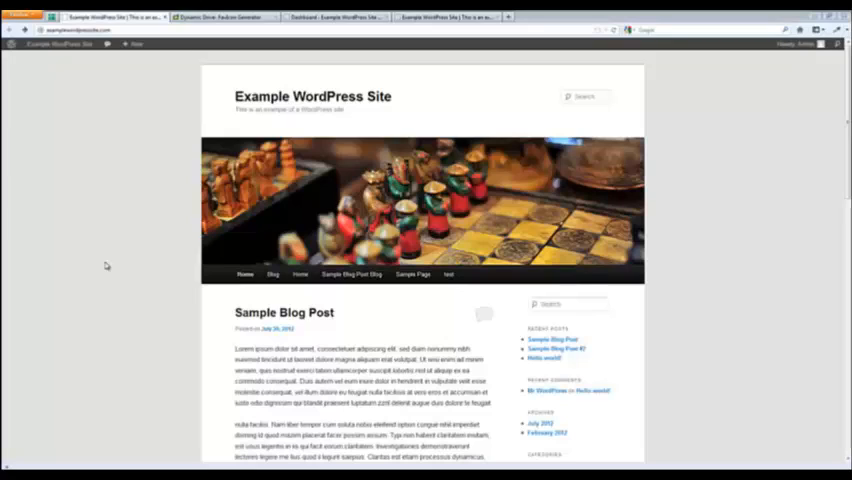
pyautogui.moveTo(125, 262)
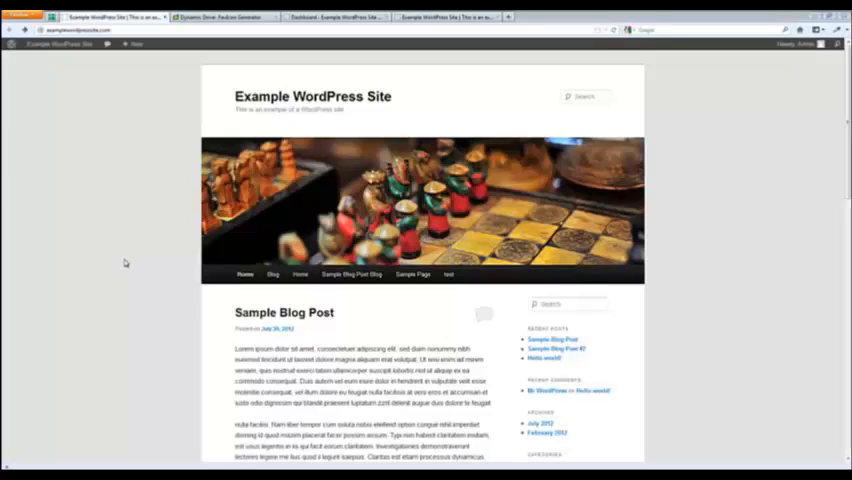
pyautogui.moveTo(119, 264)
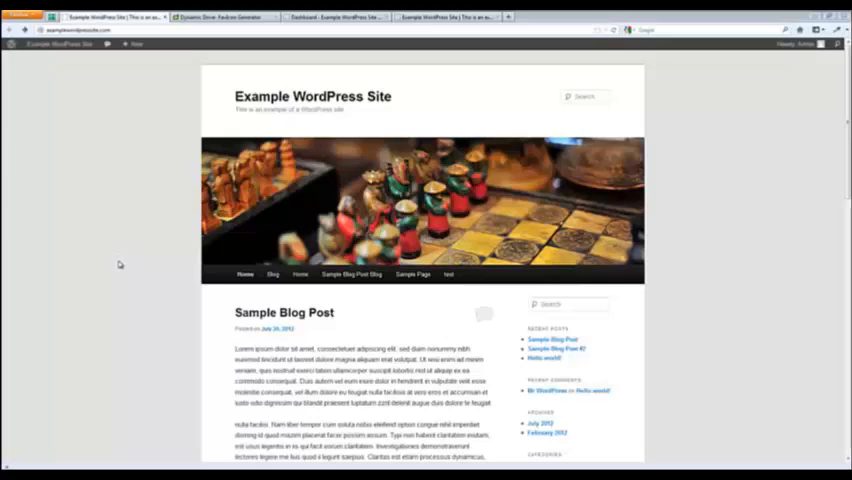
pyautogui.moveTo(113, 207)
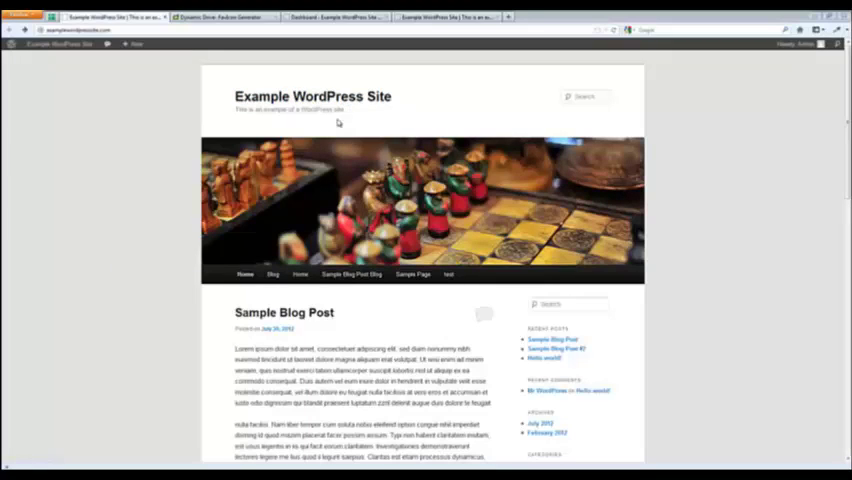
pyautogui.moveTo(130, 257)
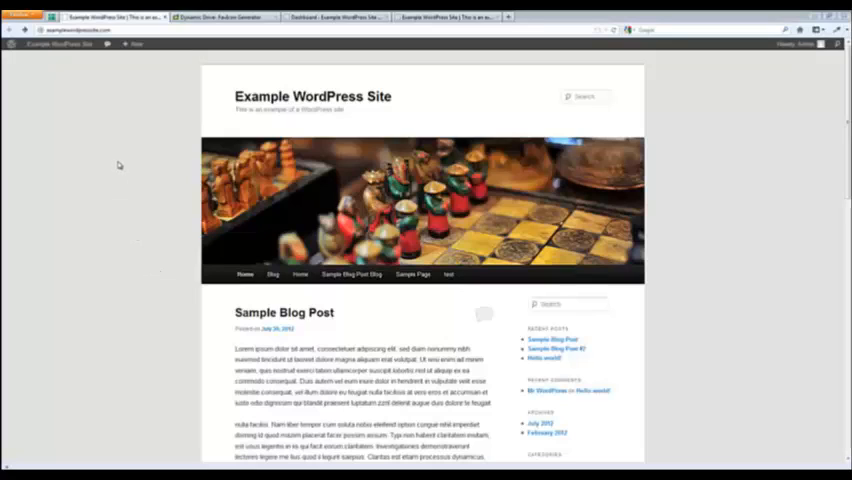
pyautogui.moveTo(114, 148)
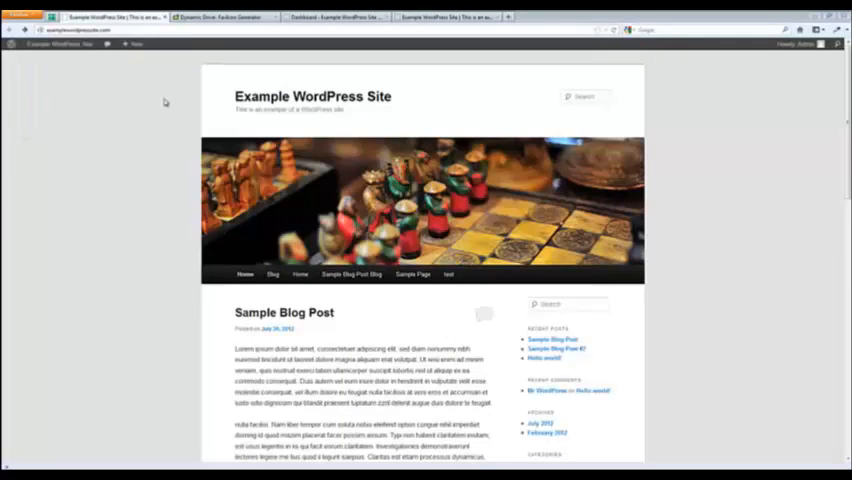
pyautogui.moveTo(156, 188)
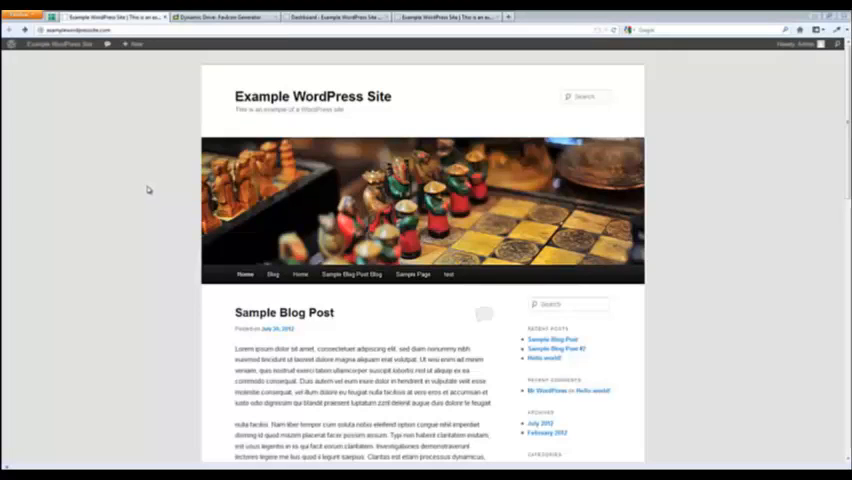
pyautogui.moveTo(162, 194)
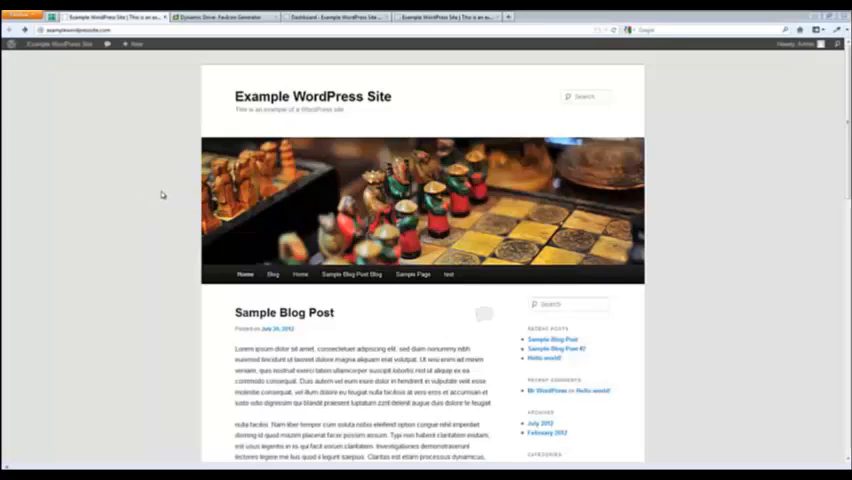
pyautogui.moveTo(143, 194)
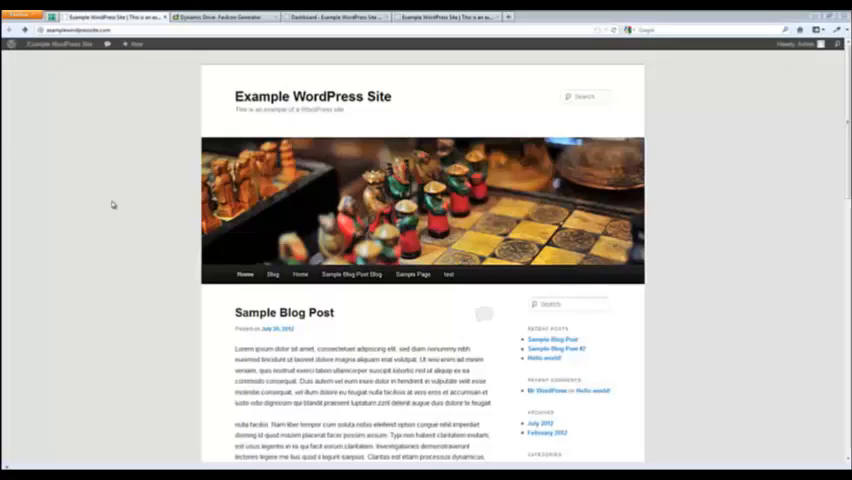
pyautogui.moveTo(265, 338)
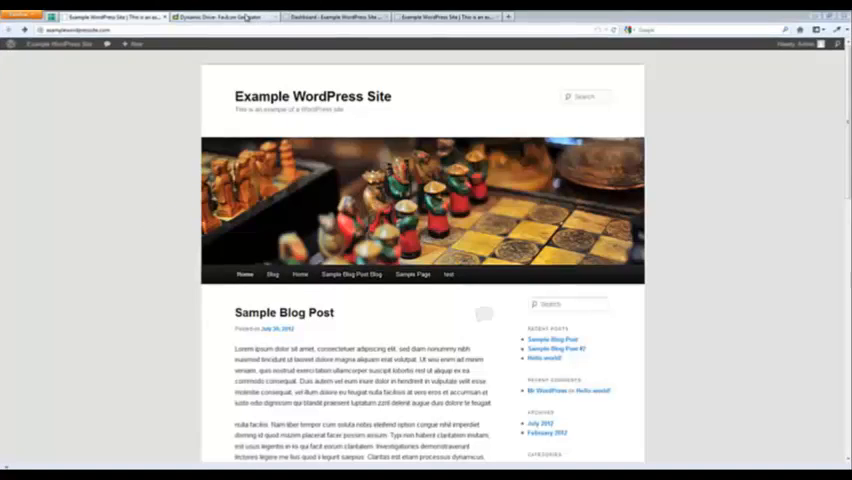
# Search Google for a favicon maker and reach the Dynamic Drive FavIcon Generator
pyautogui.click(224, 16)
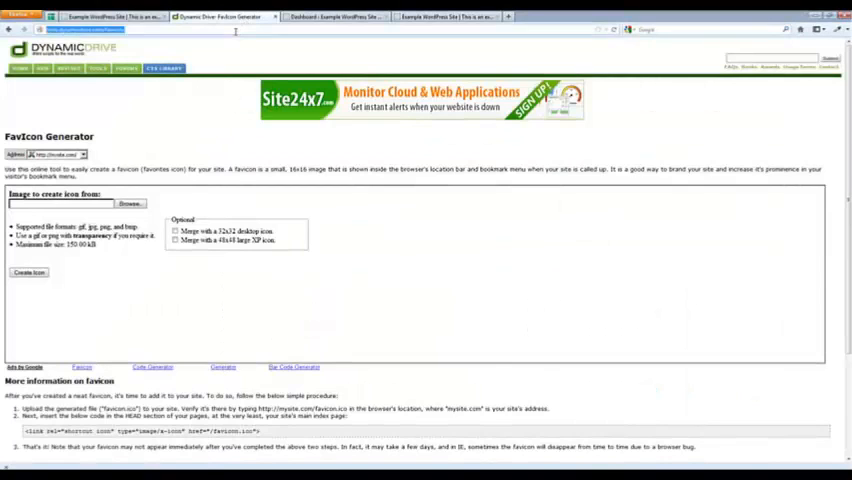
pyautogui.click(230, 15)
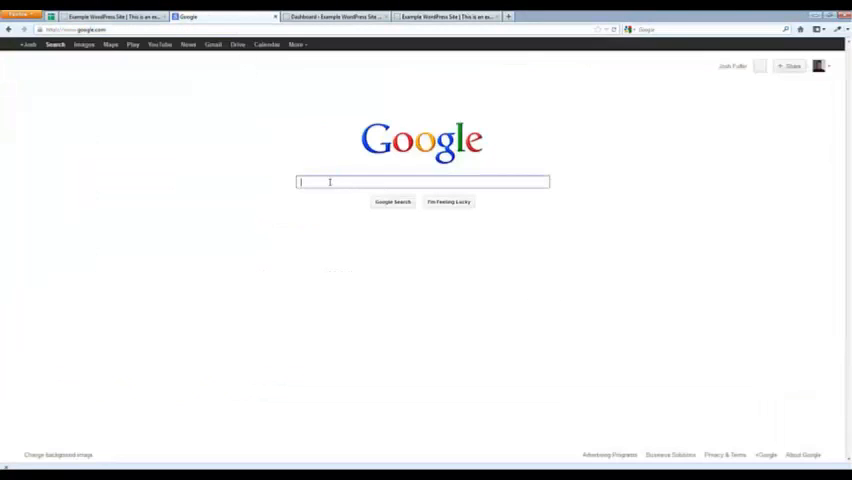
pyautogui.write('make')
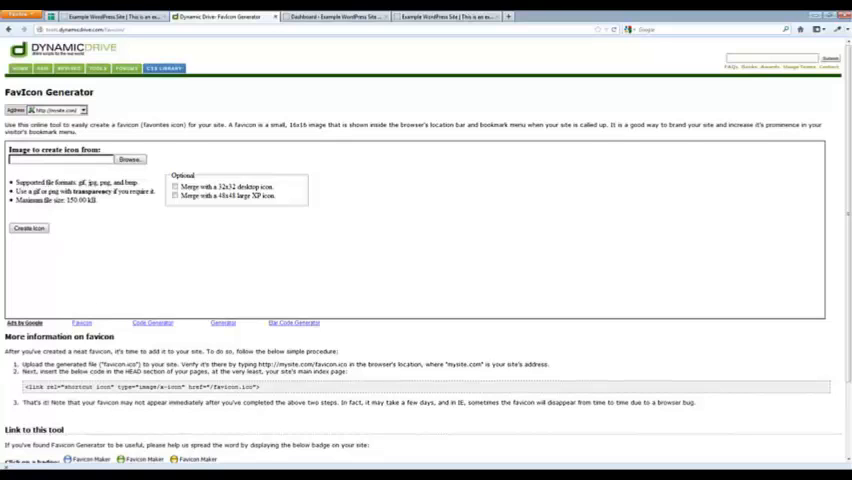
# Create a 16x16 favicon from the WordPress logo image and download favicon.ico
pyautogui.click(125, 159)
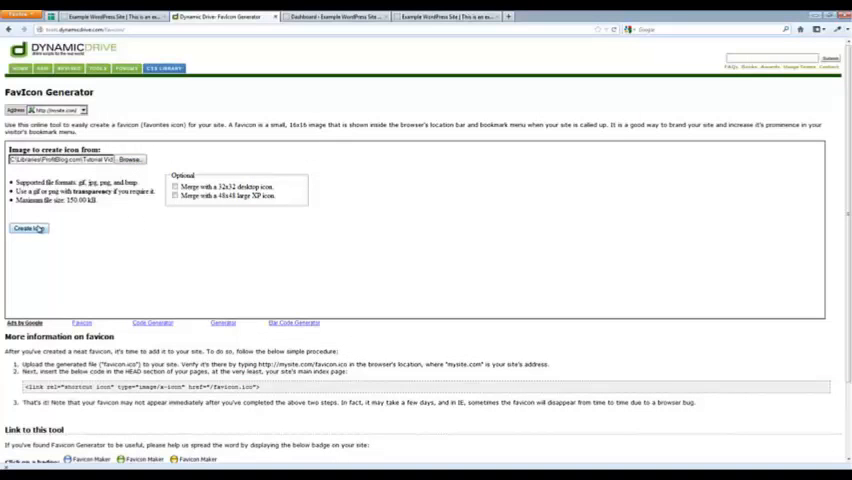
pyautogui.click(29, 232)
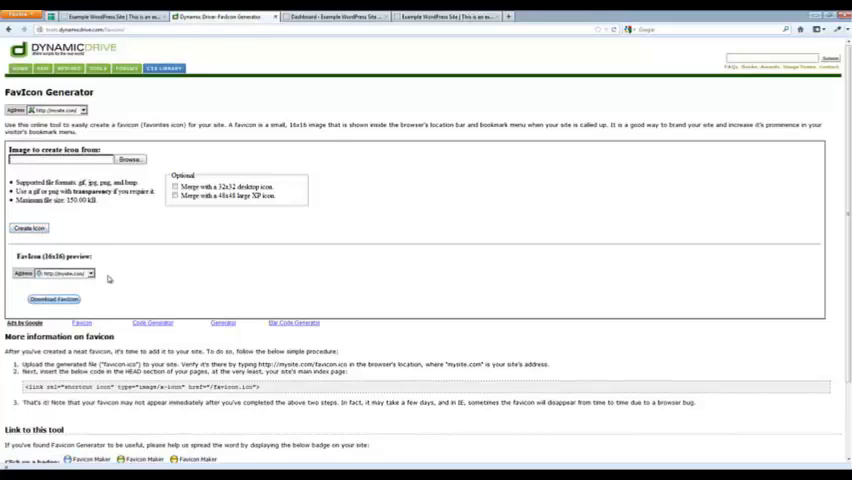
pyautogui.click(52, 299)
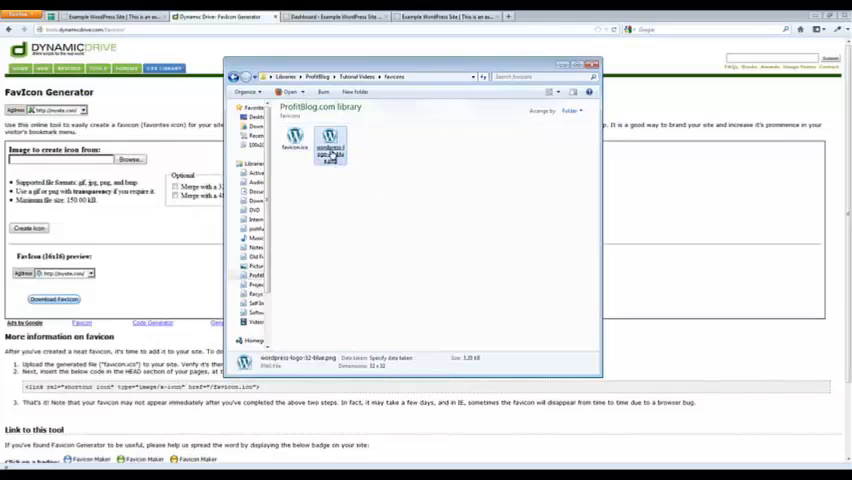
pyautogui.click(294, 140)
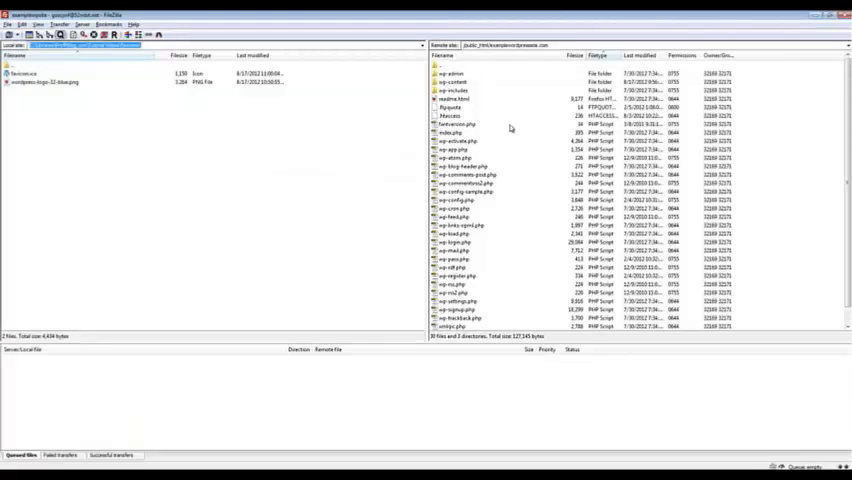
pyautogui.moveTo(509, 222)
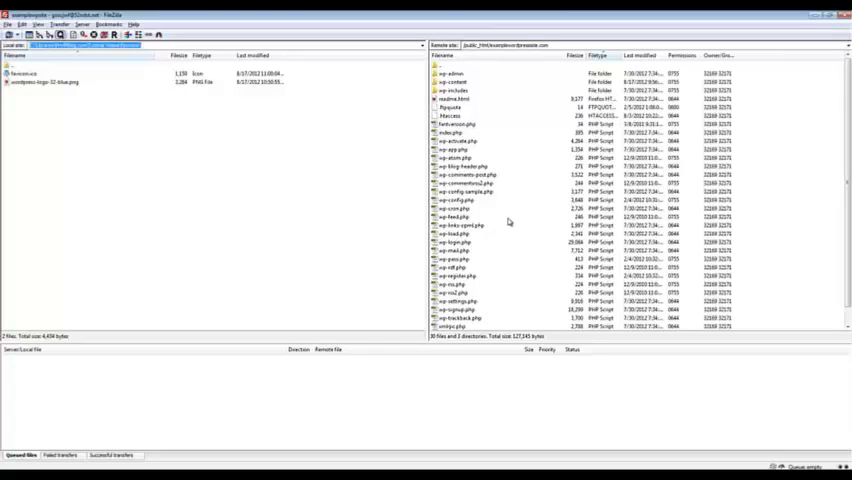
pyautogui.moveTo(514, 196)
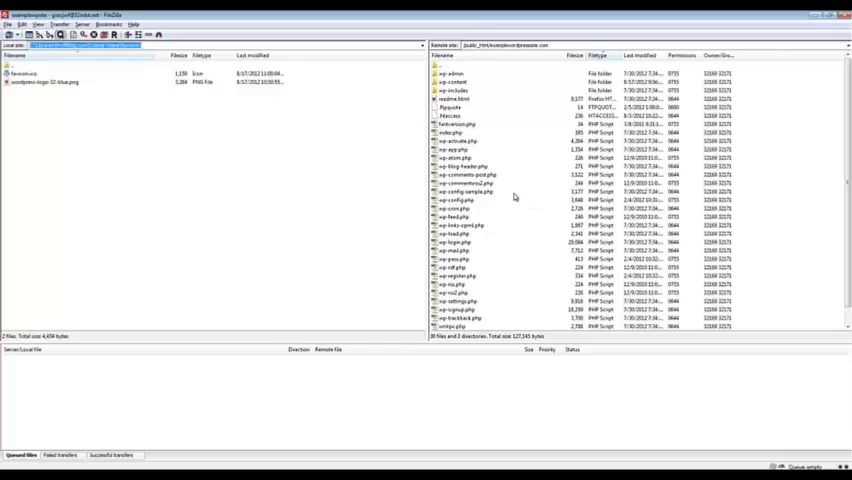
pyautogui.moveTo(536, 153)
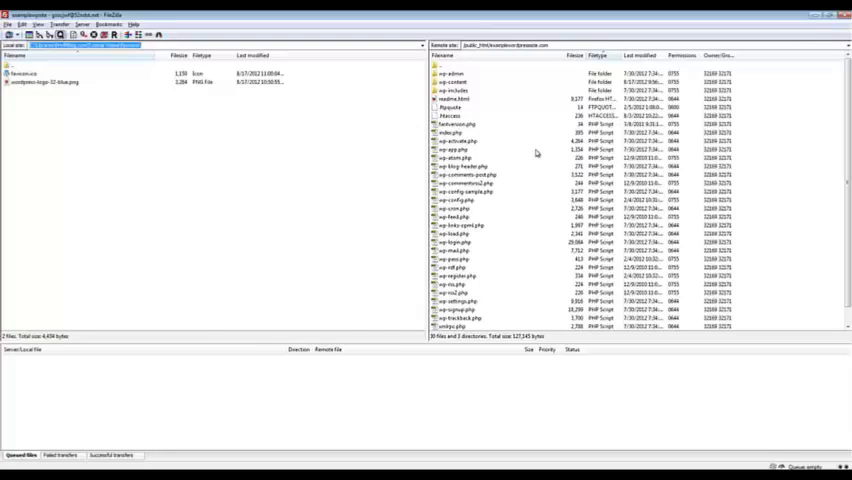
pyautogui.moveTo(514, 146)
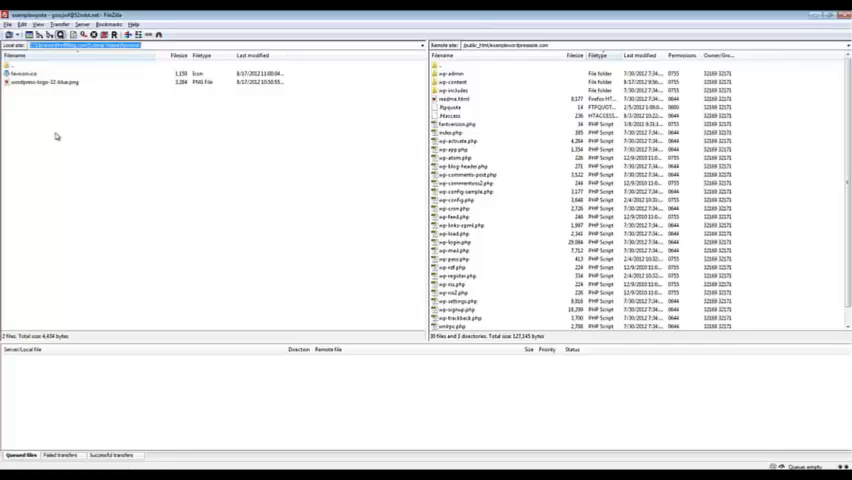
# Select favicon.ico in the local favicons folder for upload to the site root
pyautogui.click(30, 73)
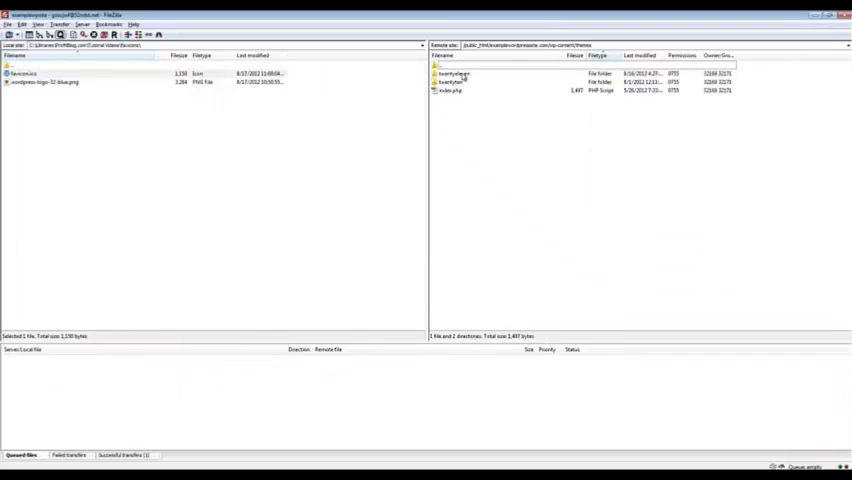
# Browse the server's wp-content/themes folder and enter the twentyeleven theme folder
pyautogui.doubleClick(462, 73)
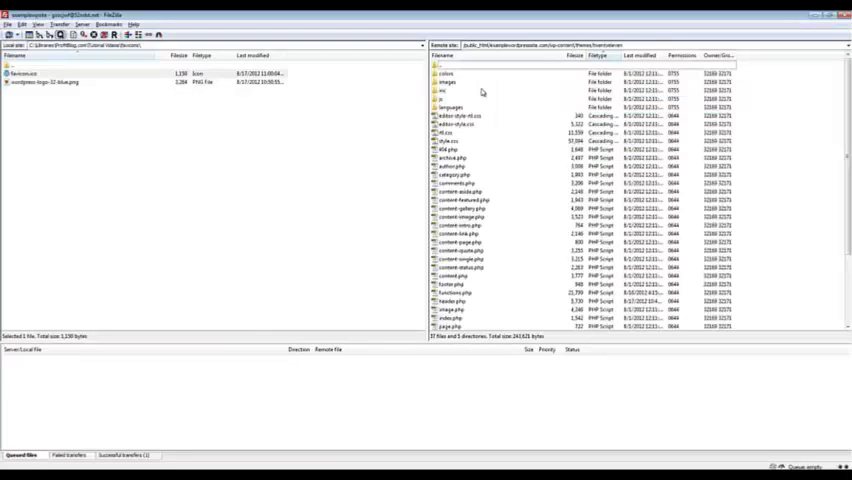
pyautogui.click(30, 74)
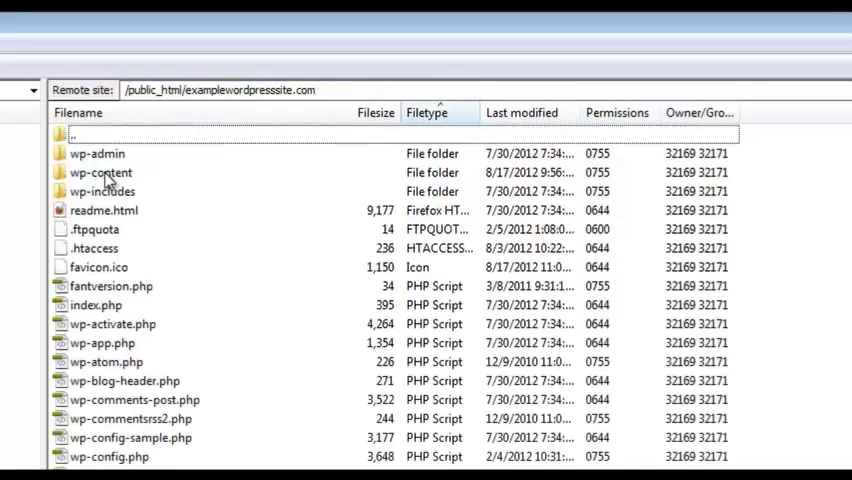
pyautogui.doubleClick(95, 172)
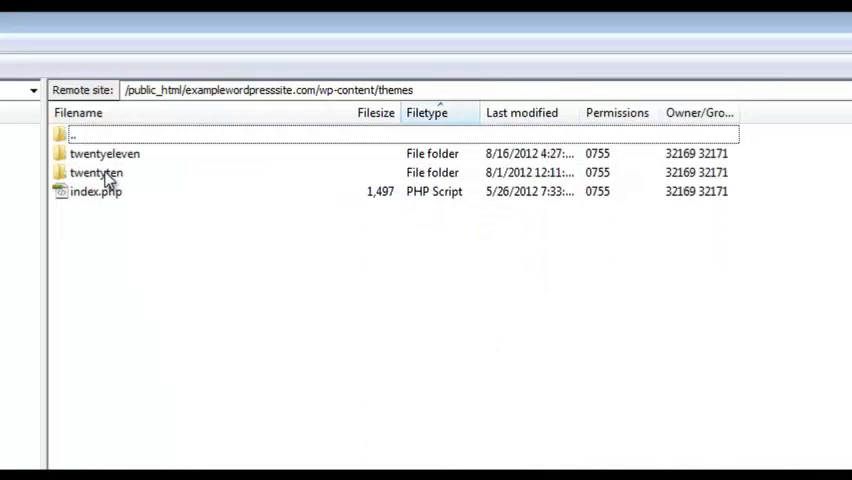
pyautogui.click(104, 153)
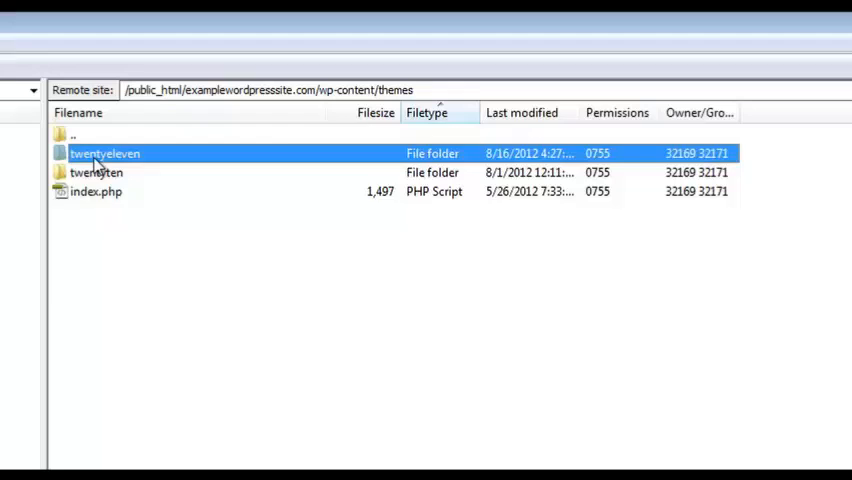
pyautogui.doubleClick(104, 153)
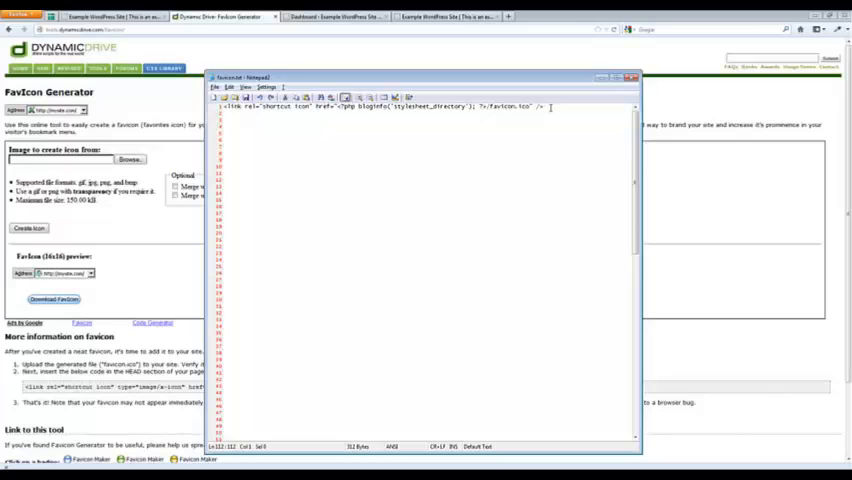
# Select the link rel="shortcut icon" line in Notepad++ and bring up the WordPress Dashboard
pyautogui.tripleClick(420, 106)
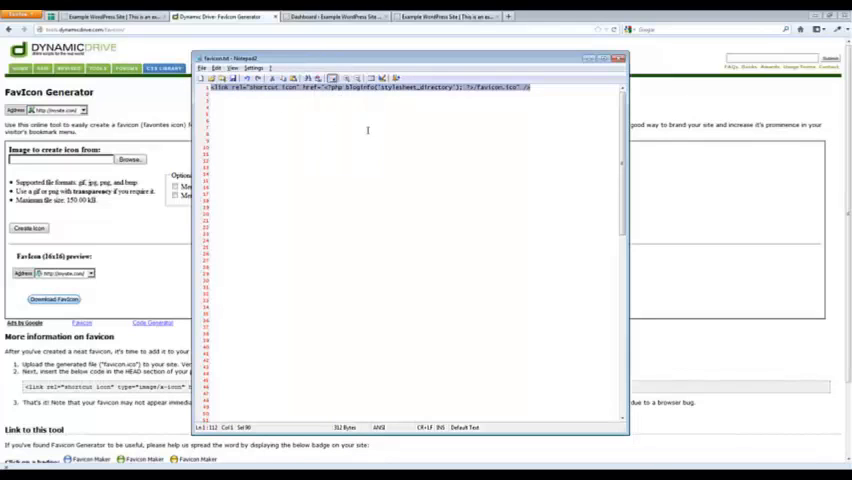
pyautogui.click(338, 13)
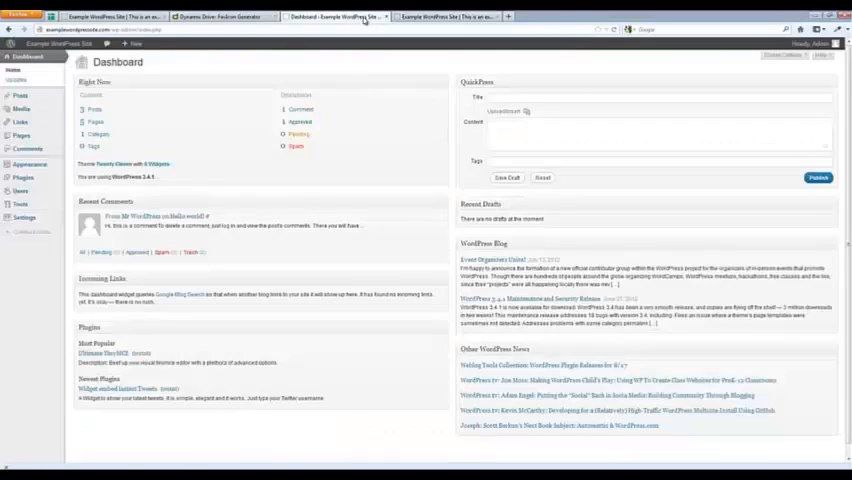
# In Appearance > Editor, load Twenty Eleven's header.php and paste the shortcut icon link below the stylesheet link
pyautogui.click(27, 164)
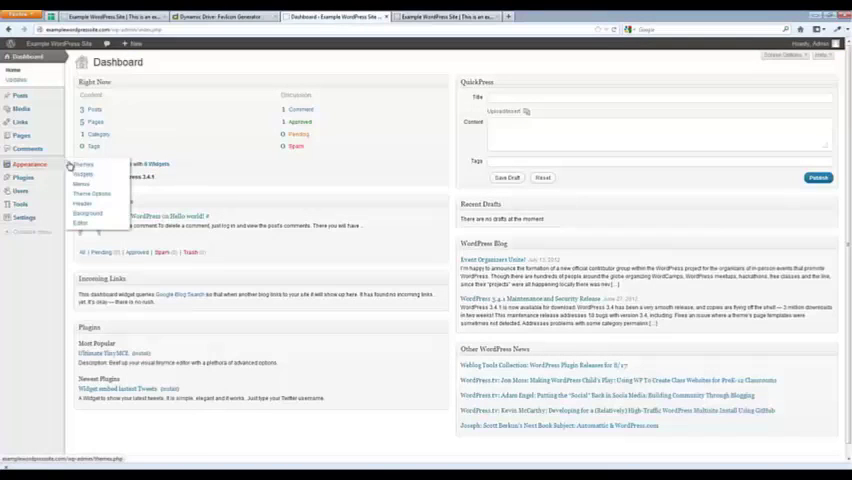
pyautogui.click(79, 222)
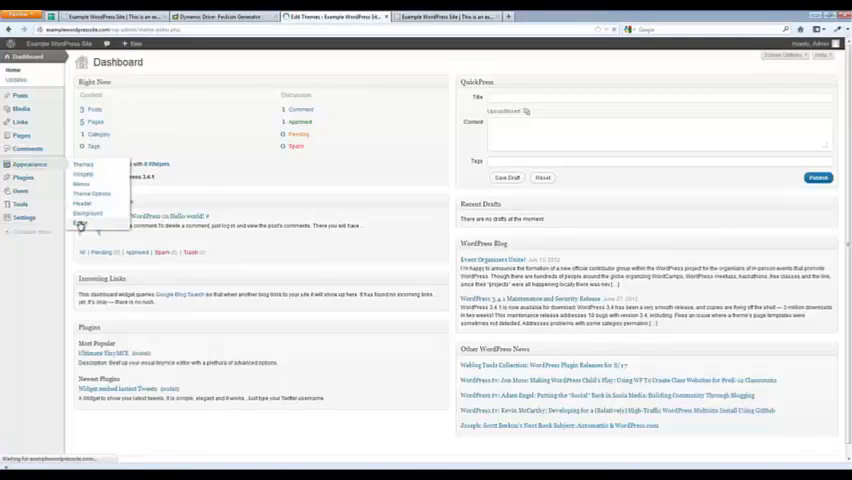
pyautogui.click(84, 221)
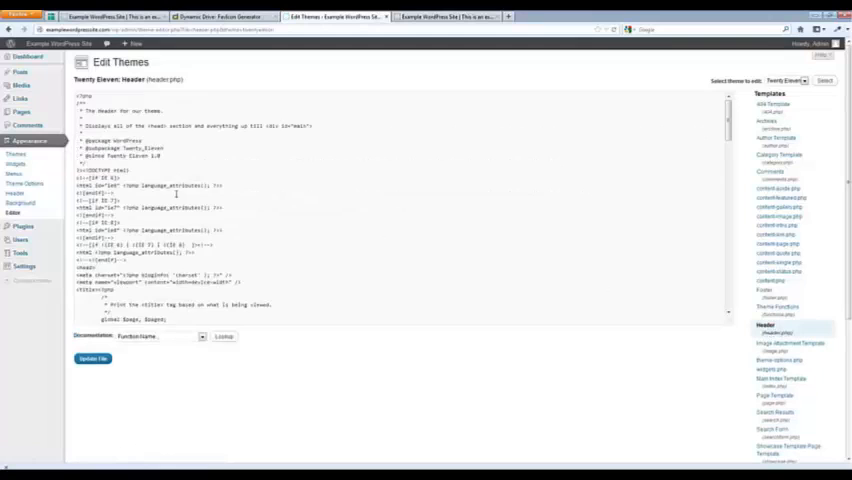
pyautogui.scroll(-3)
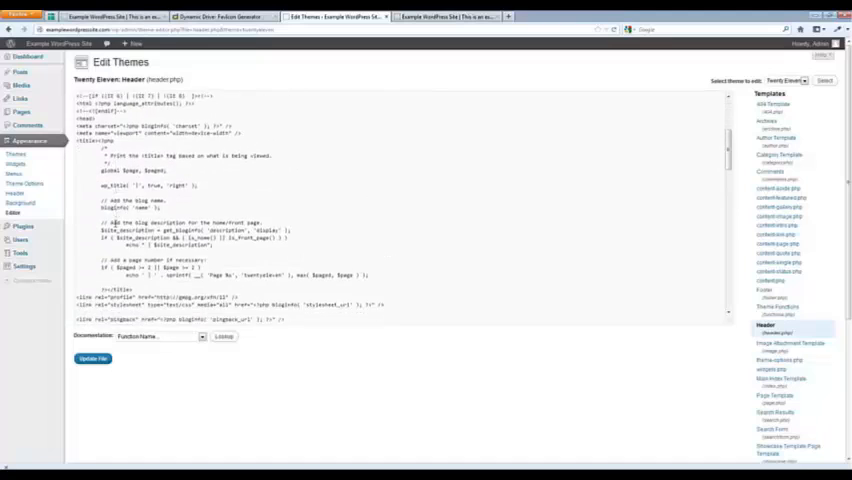
pyautogui.scroll(-3)
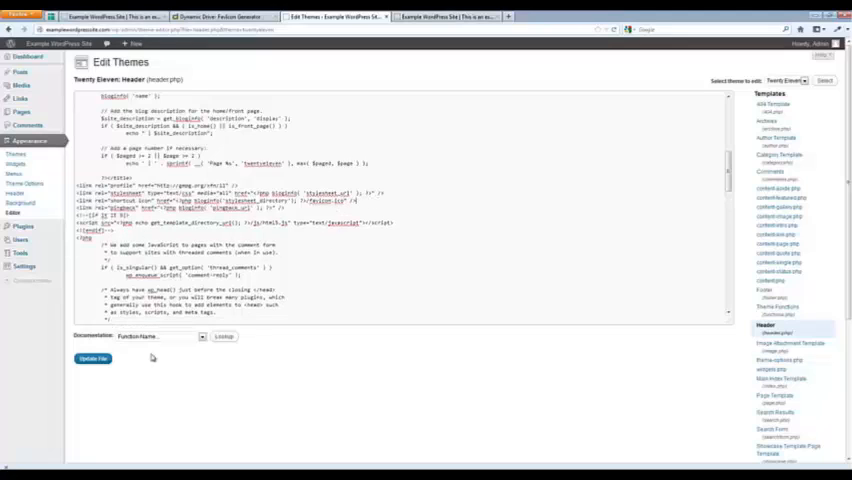
# Update header.php with the favicon link and return to the admin Dashboard
pyautogui.click(92, 359)
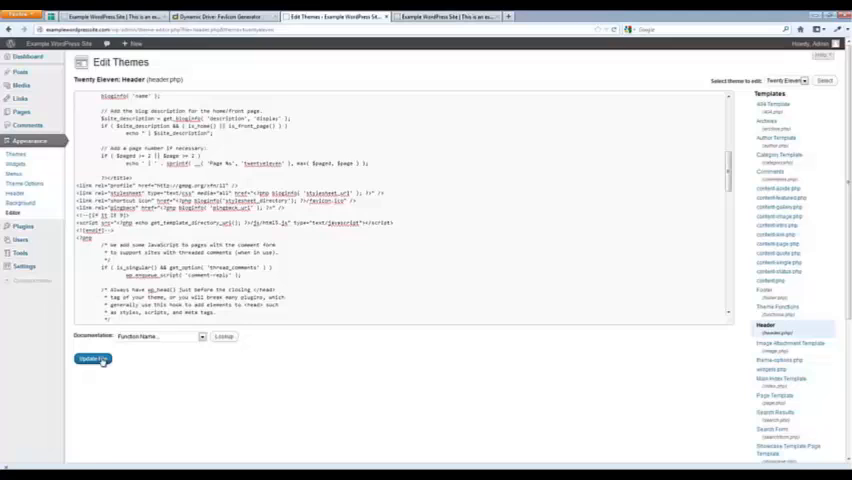
pyautogui.click(65, 358)
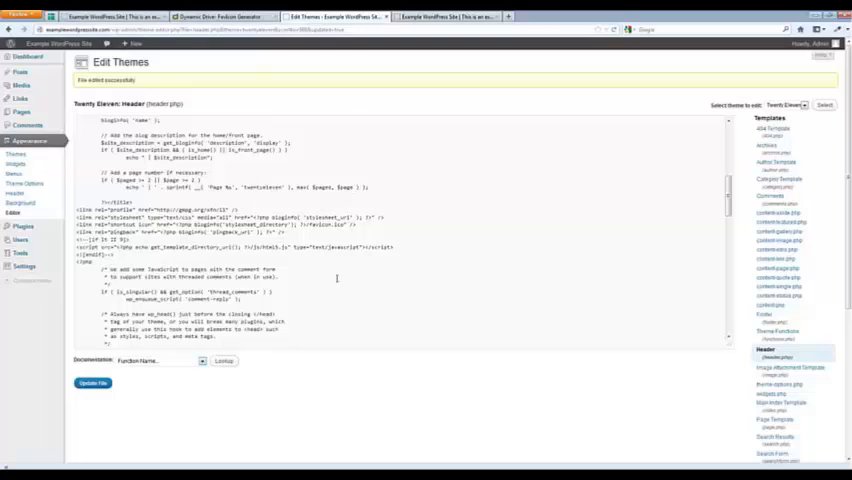
pyautogui.click(120, 16)
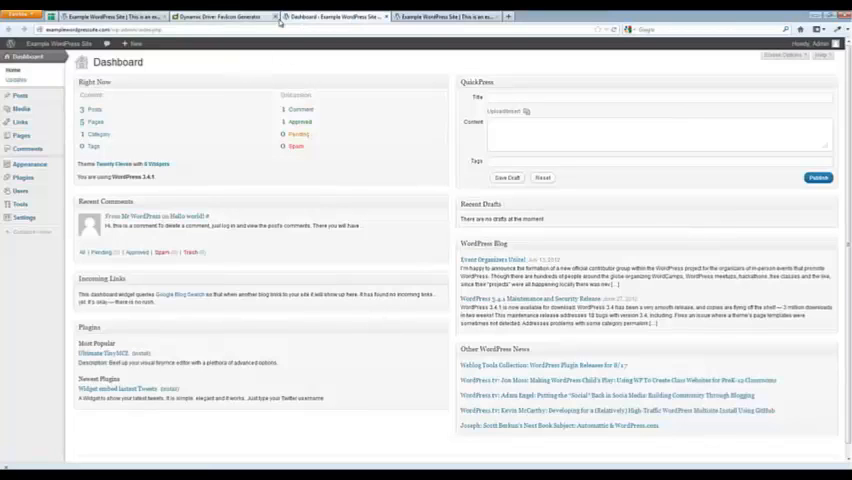
pyautogui.moveTo(265, 57)
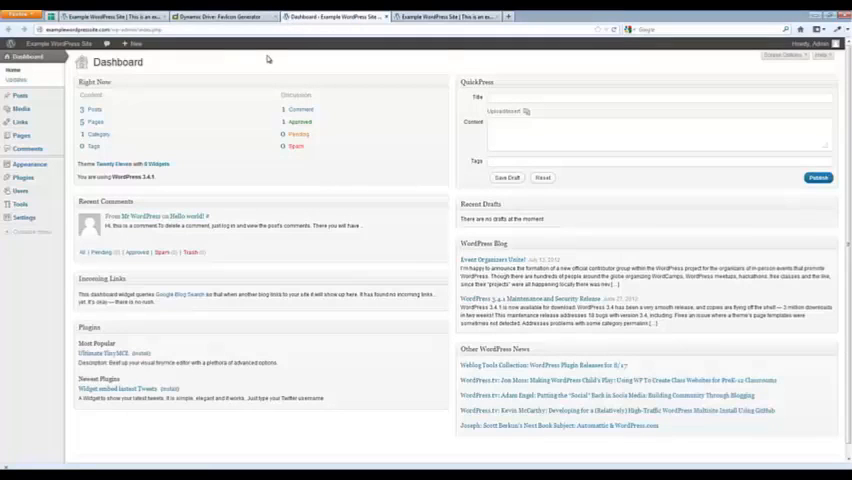
pyautogui.moveTo(210, 63)
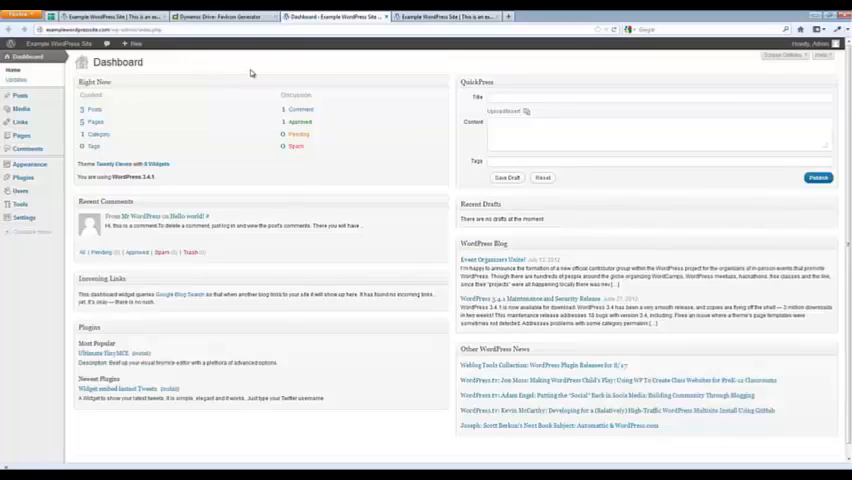
pyautogui.moveTo(205, 62)
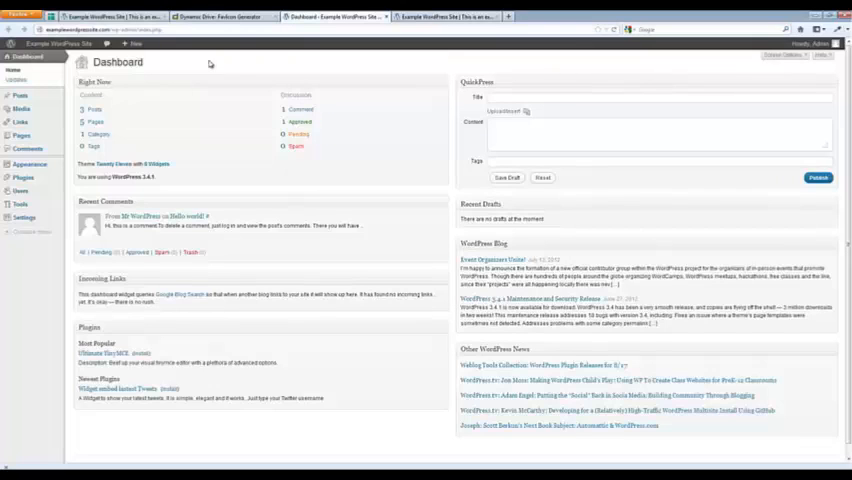
pyautogui.moveTo(316, 66)
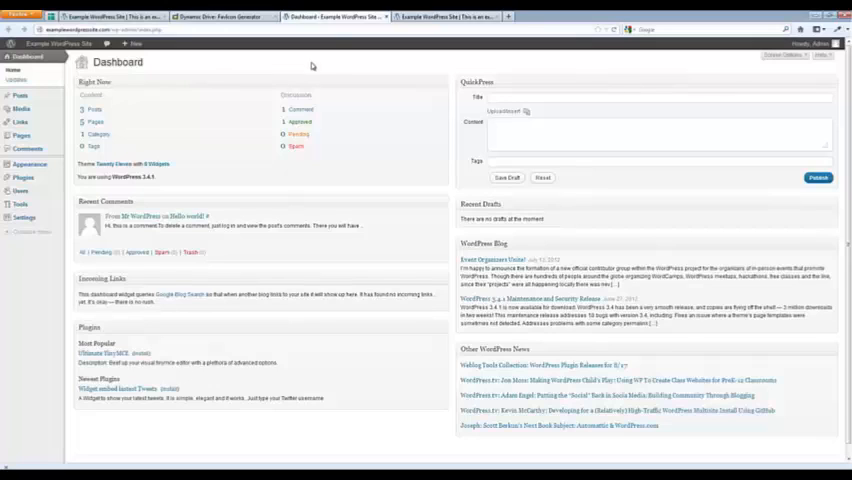